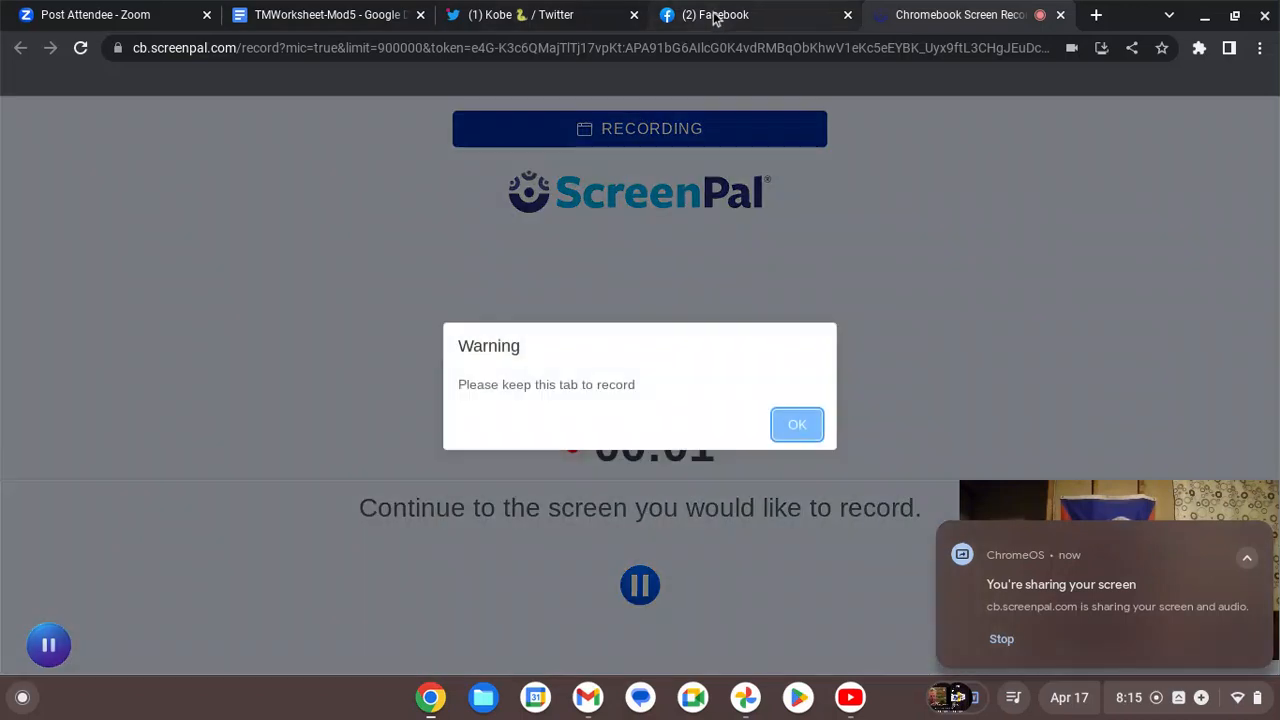
click(716, 14)
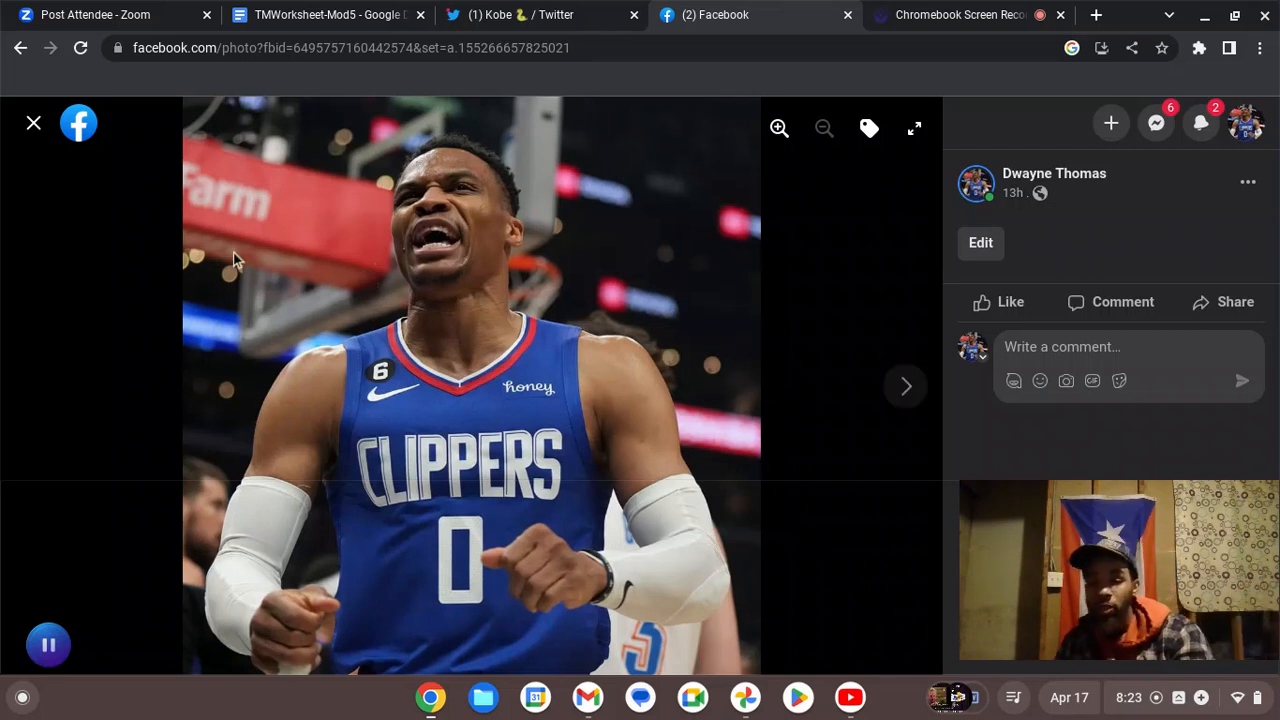
mouse_move(92, 632)
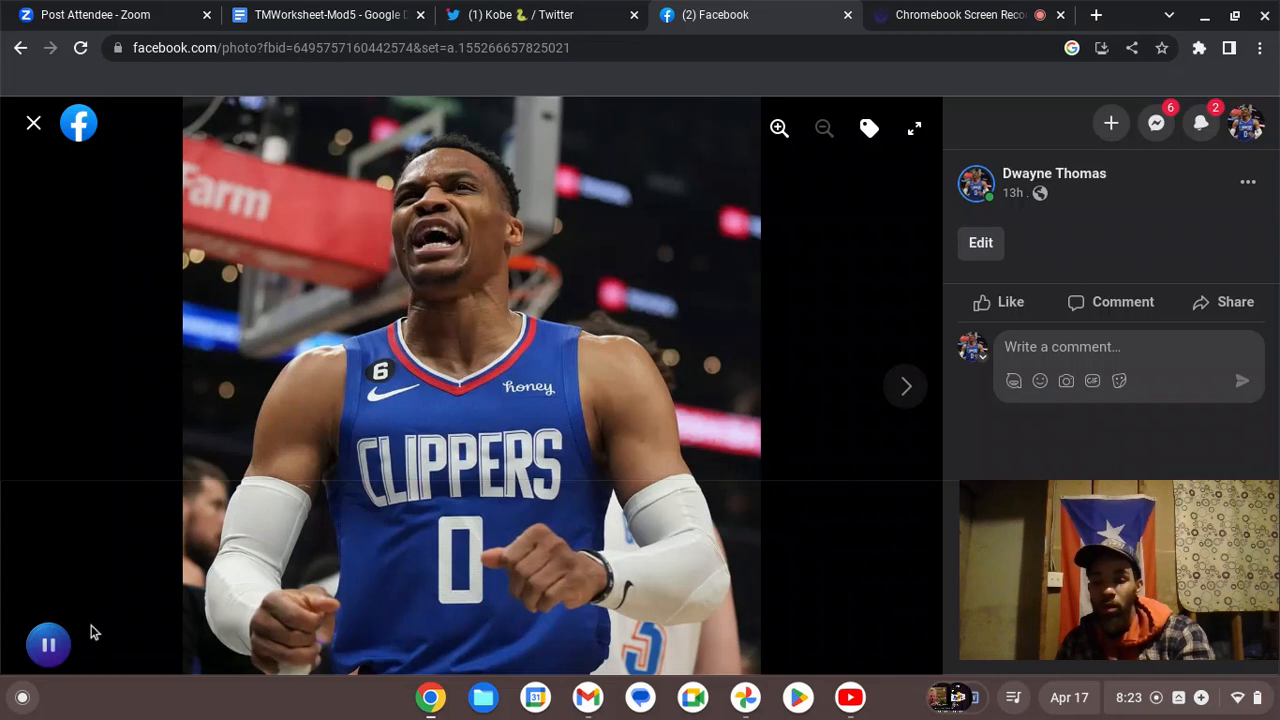